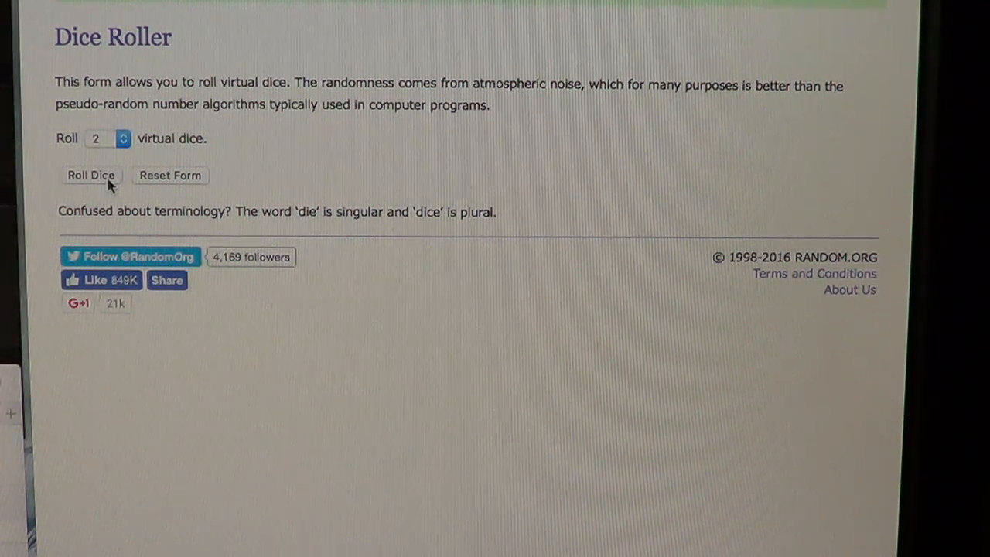
- Switch from the Dice Roller to the List Randomizer's empty form
left_click(90, 175)
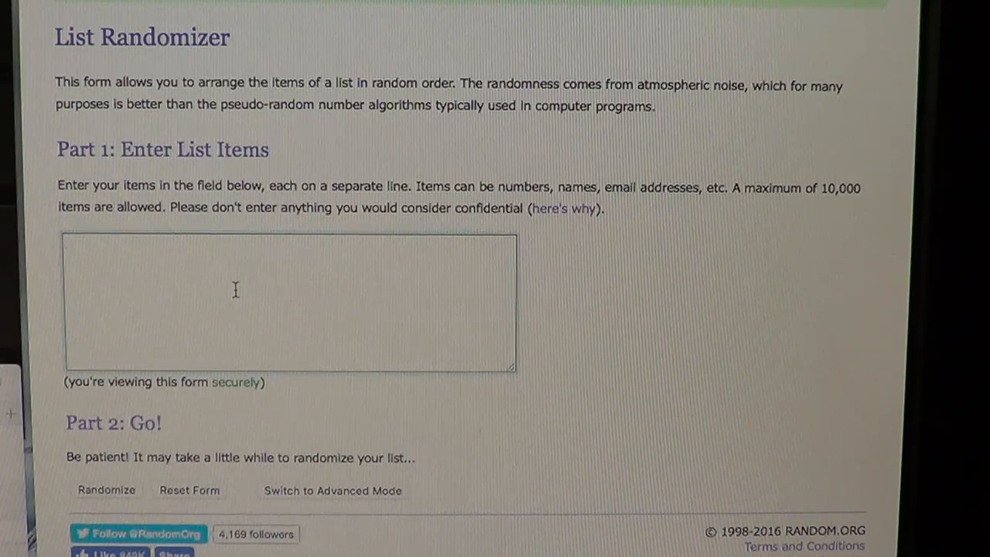
type("Jesus Nieves")
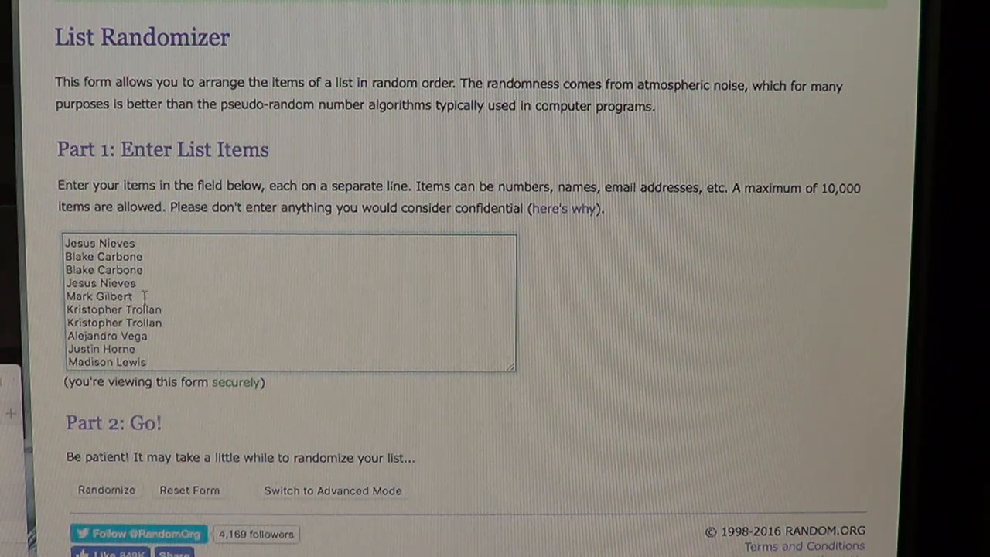
mouse_move(179, 338)
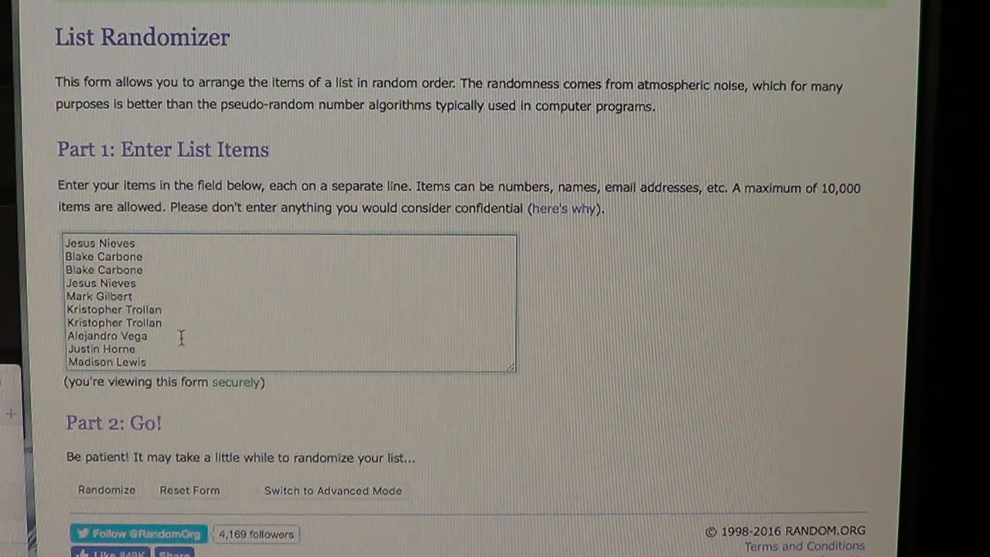
mouse_move(143, 371)
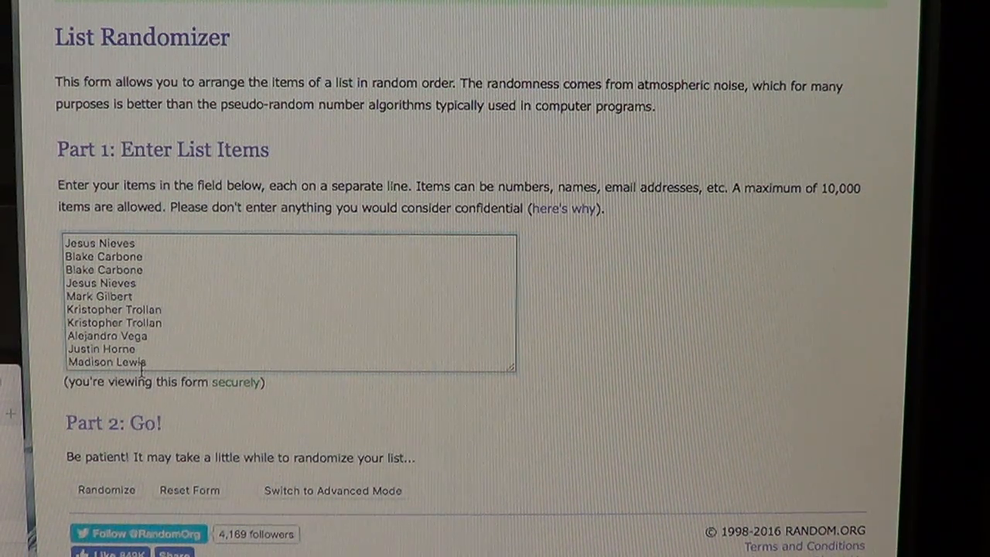
mouse_move(147, 480)
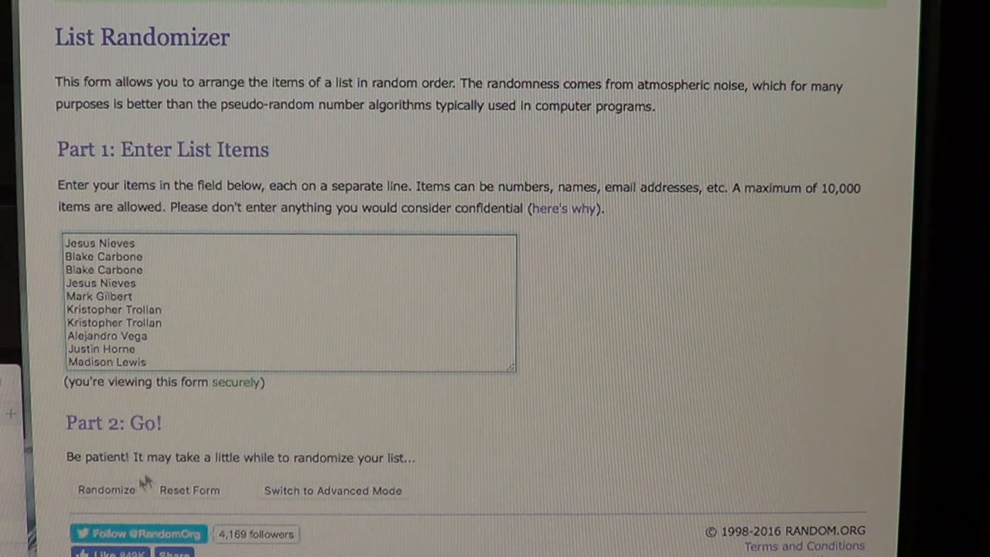
left_click(106, 489)
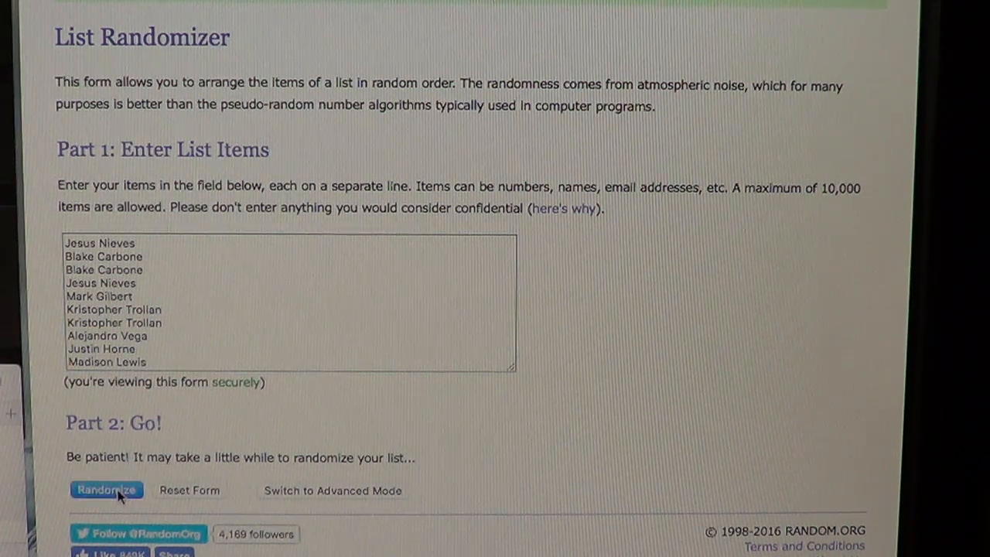
- Reshuffle the ten names five more times to reach the sixth random ordering
left_click(106, 489)
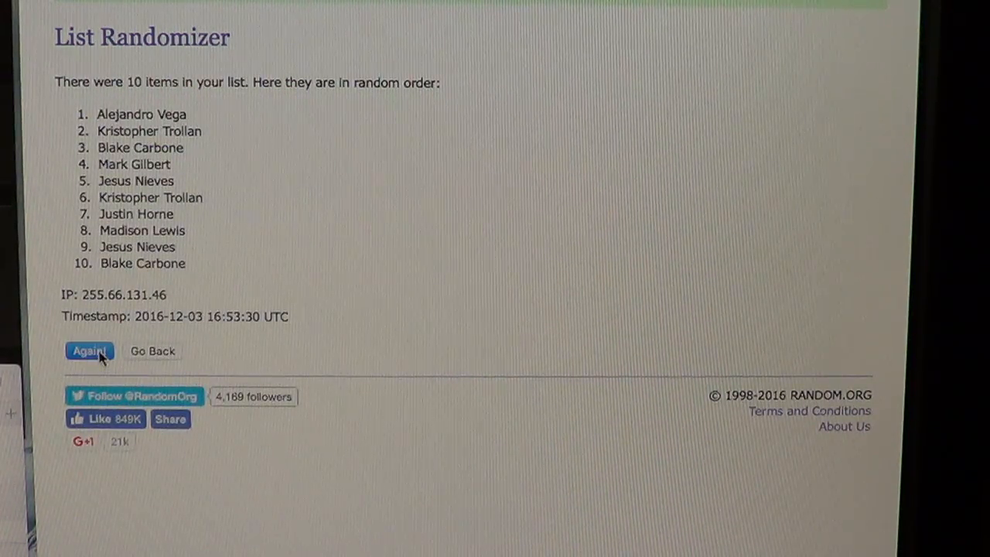
left_click(88, 351)
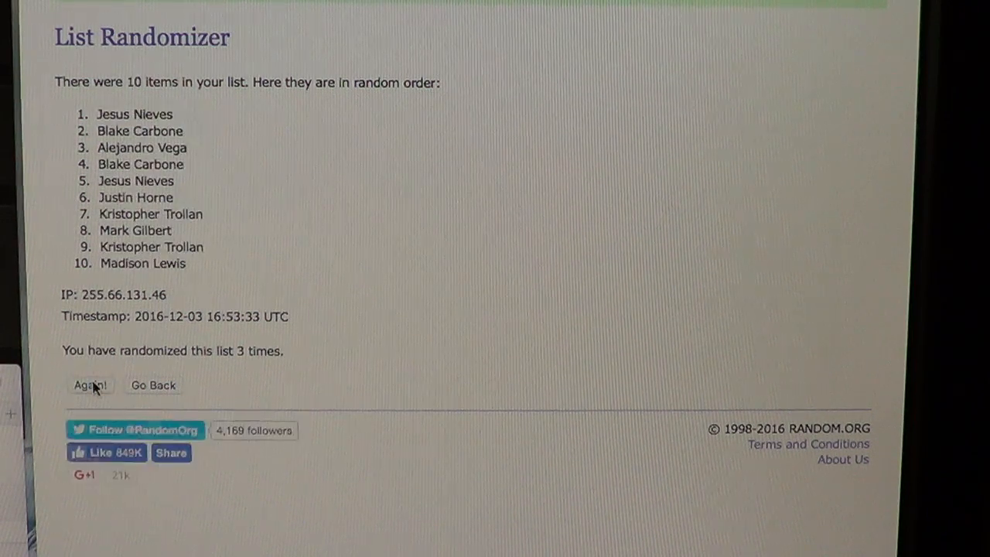
left_click(90, 385)
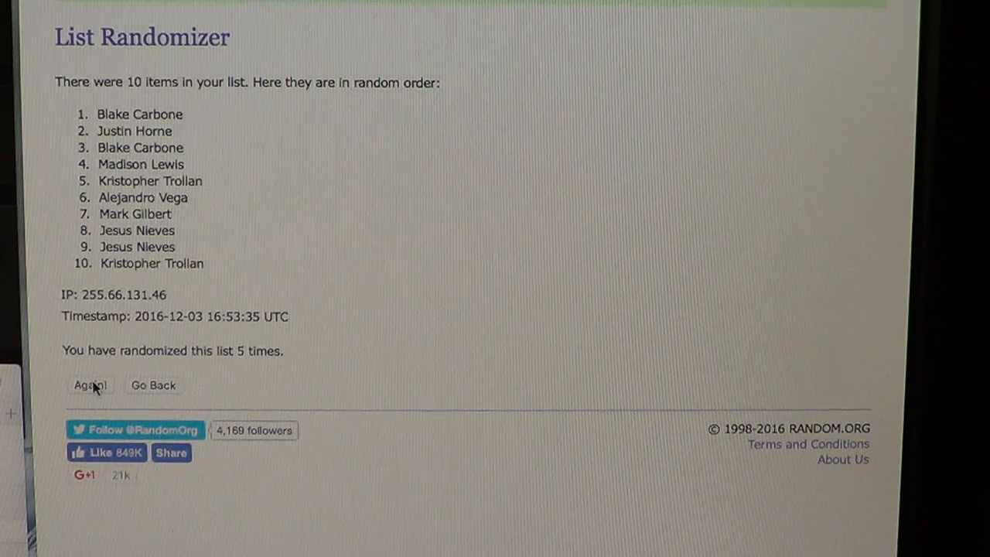
left_click(90, 385)
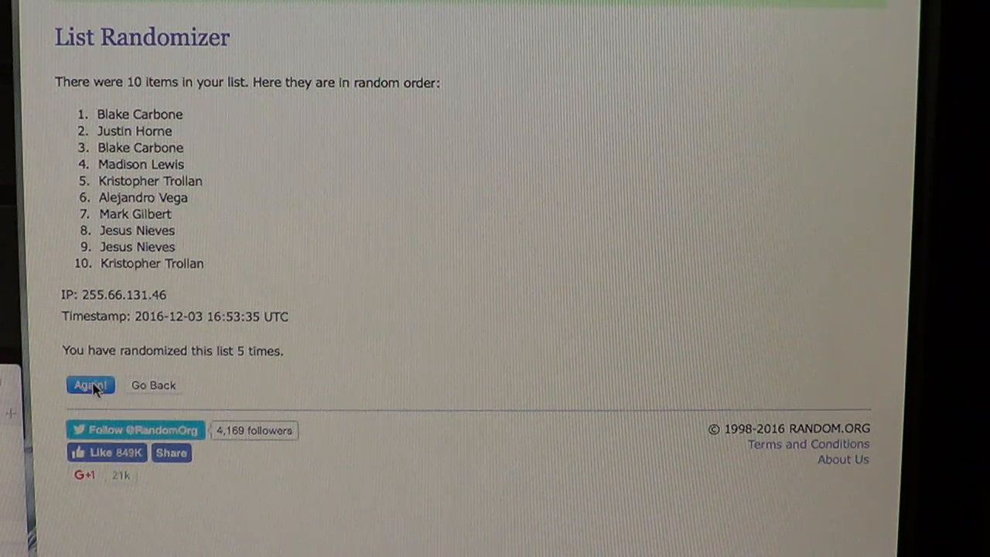
left_click(90, 385)
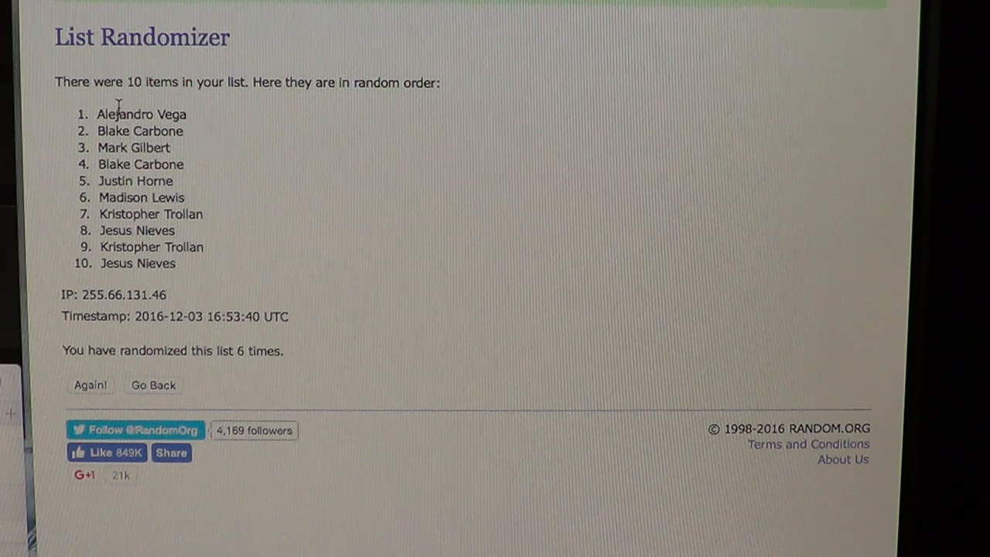
mouse_move(166, 207)
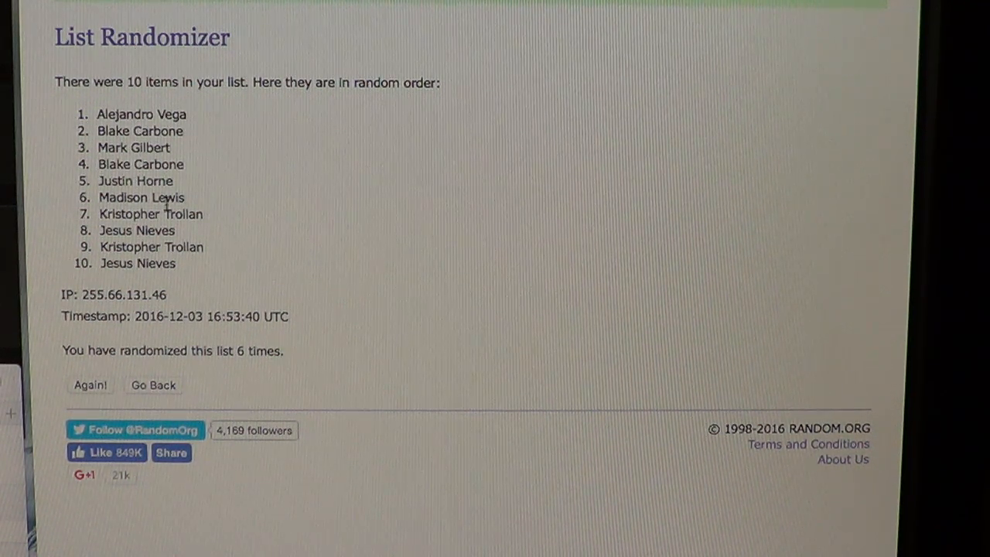
mouse_move(185, 112)
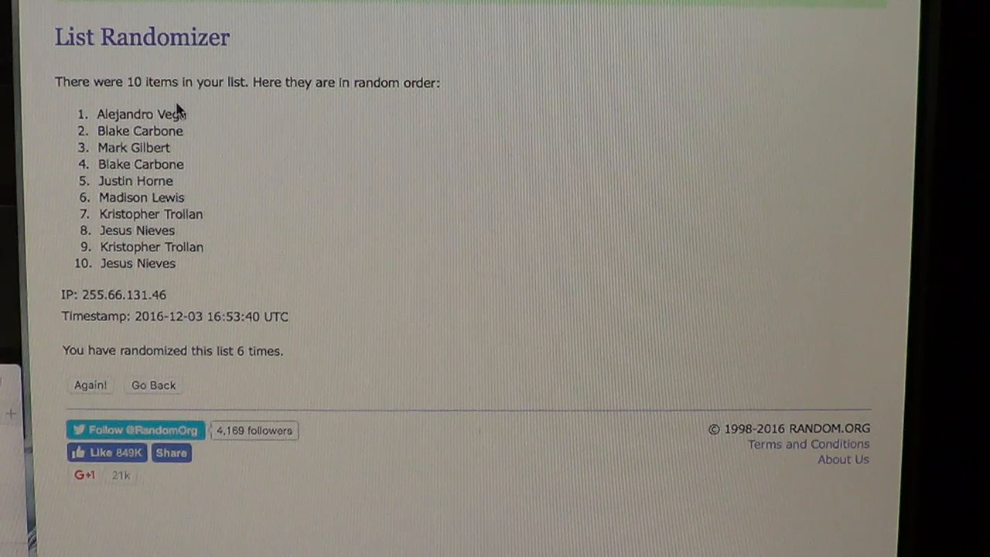
mouse_move(179, 183)
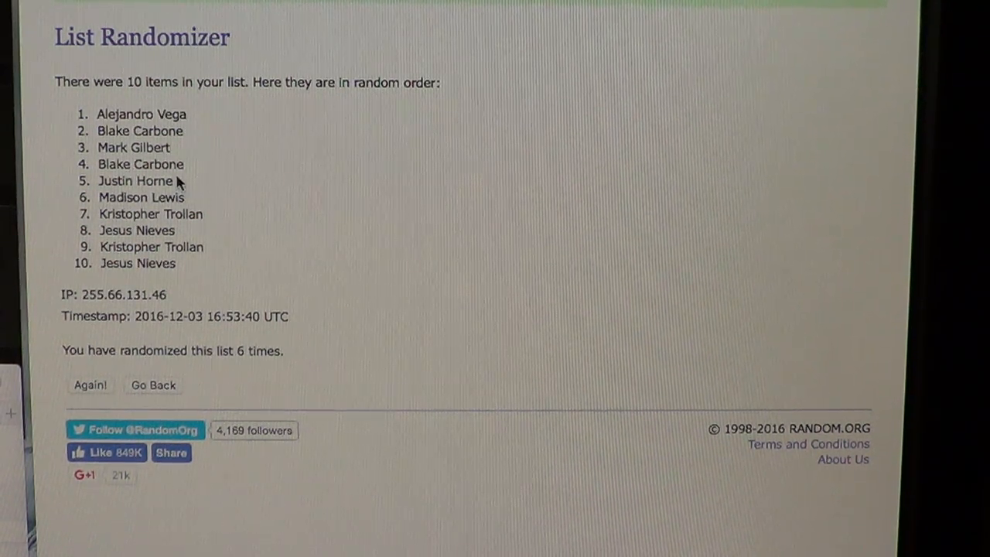